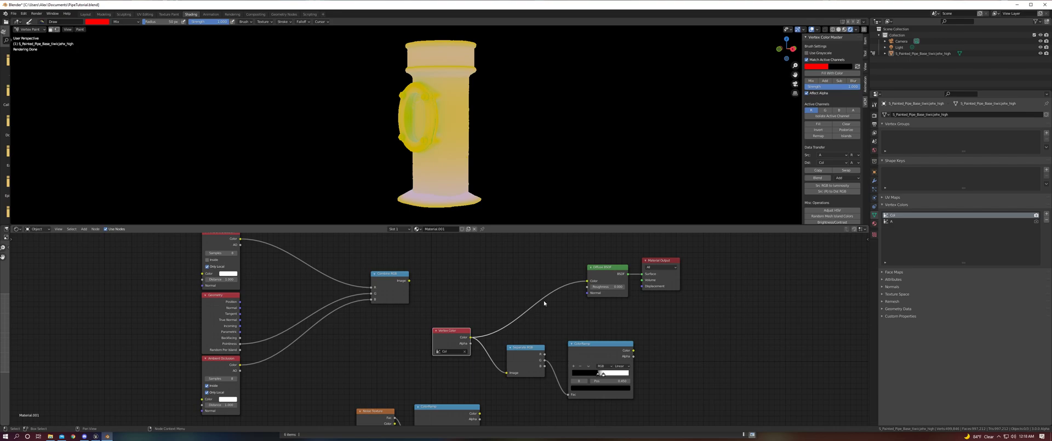
mouse_move(799, 244)
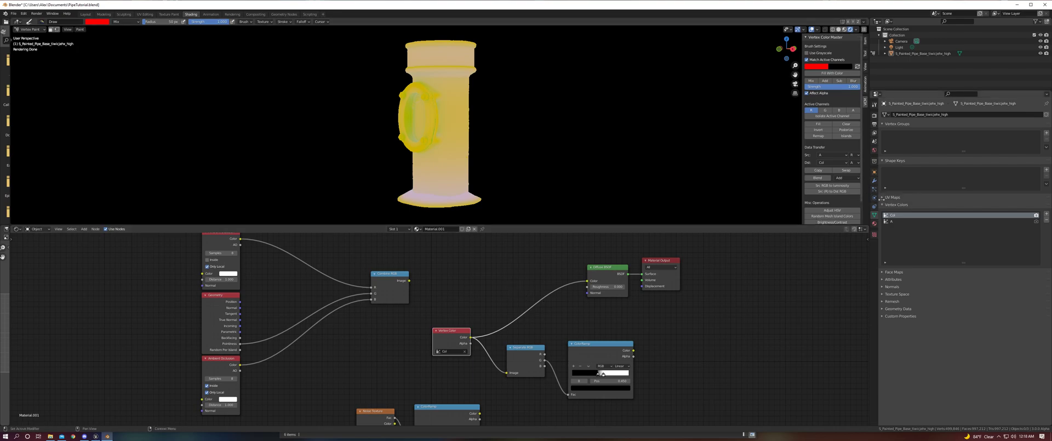
mouse_move(874, 215)
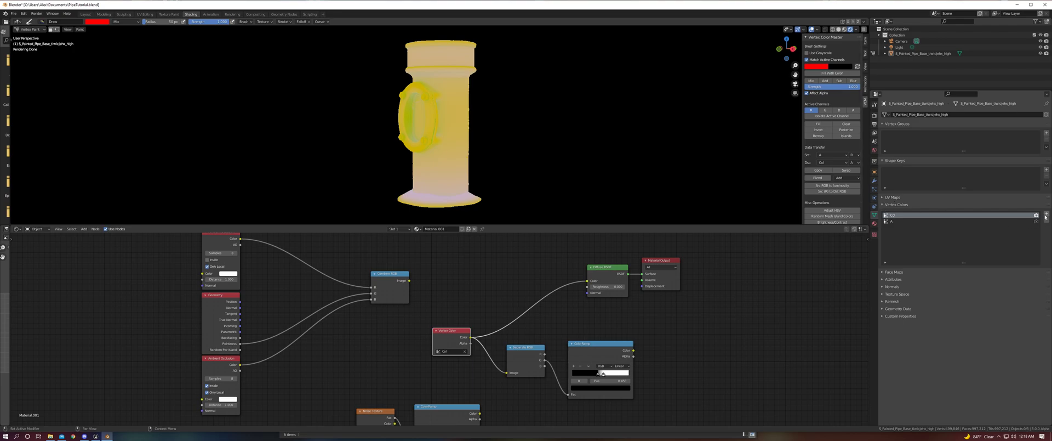
mouse_move(895, 216)
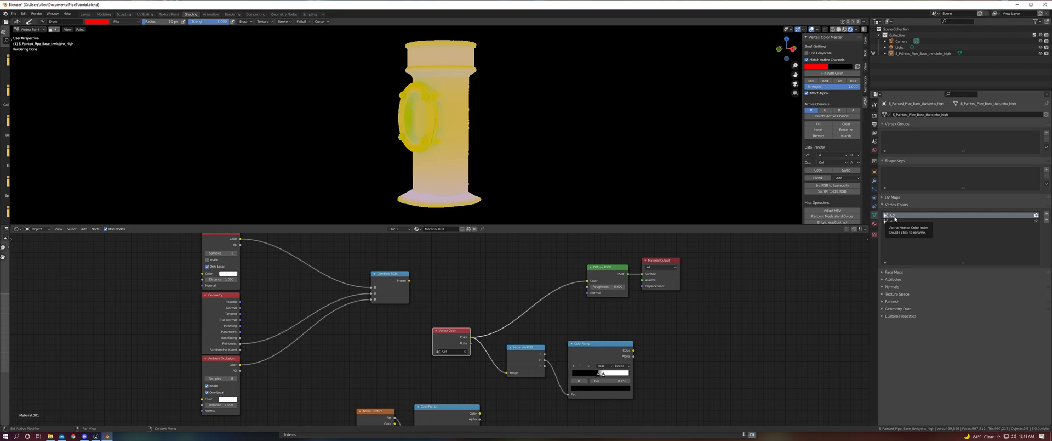
mouse_move(895, 222)
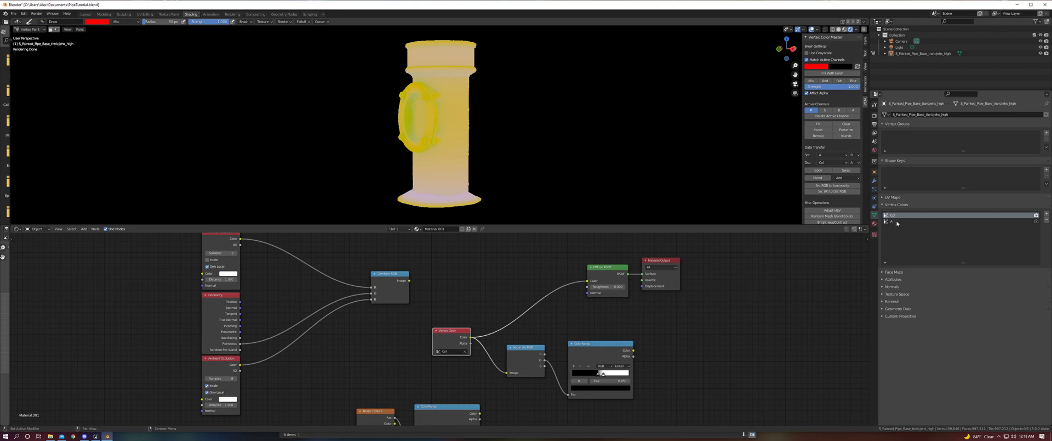
mouse_move(891, 221)
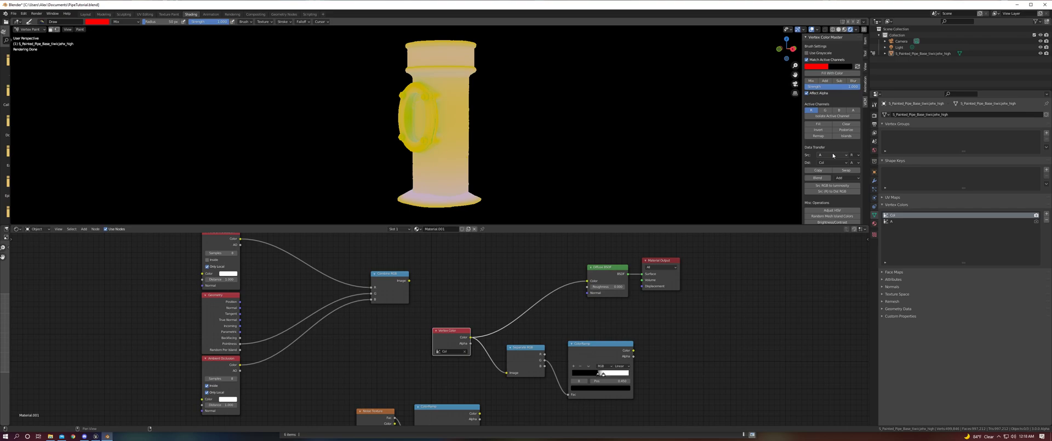
mouse_move(833, 155)
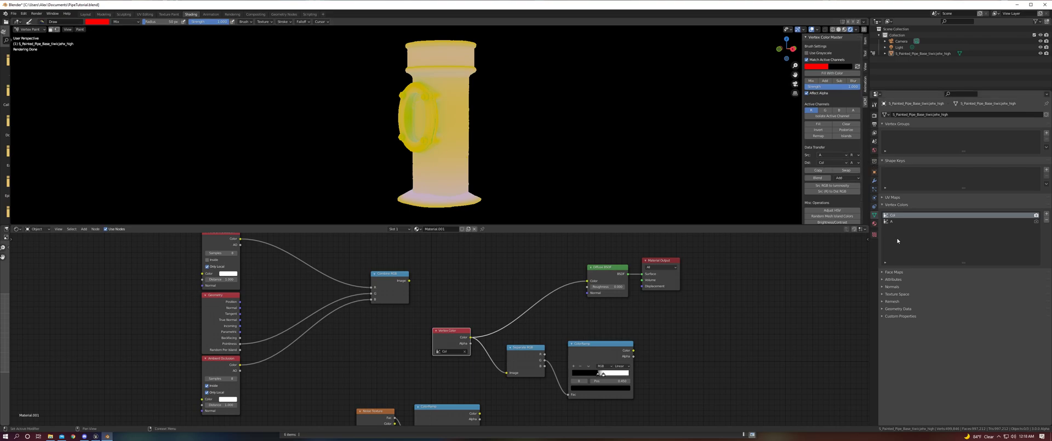
mouse_move(895, 222)
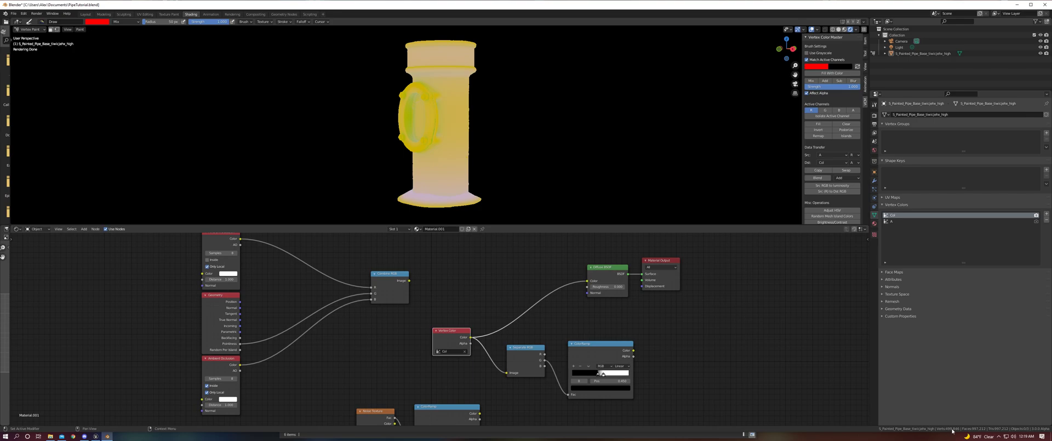
mouse_move(729, 433)
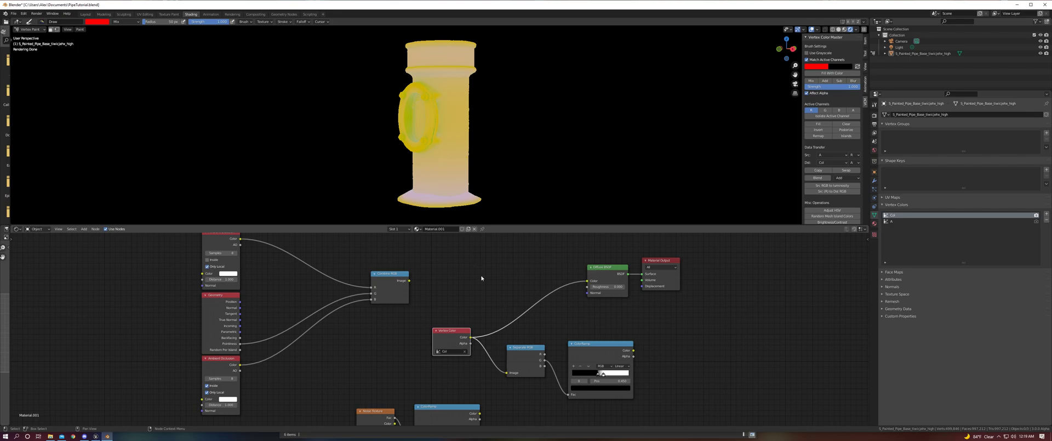
mouse_move(593, 285)
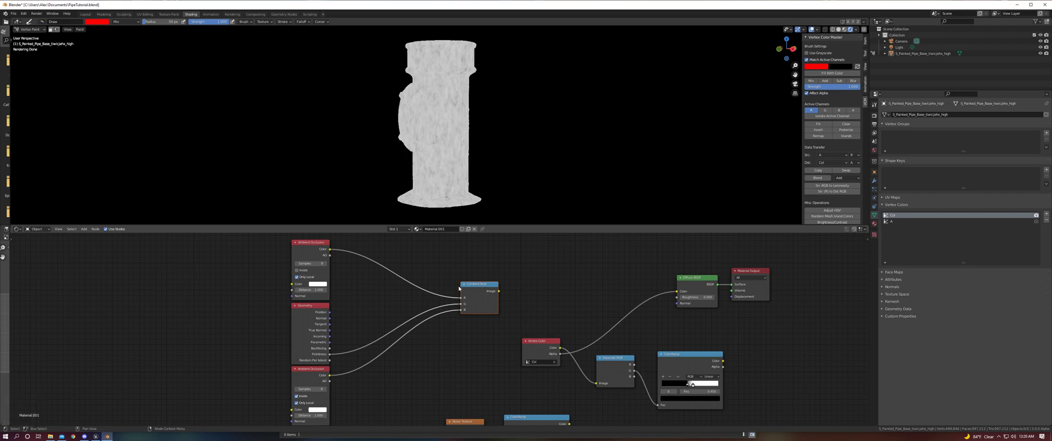
mouse_move(304, 258)
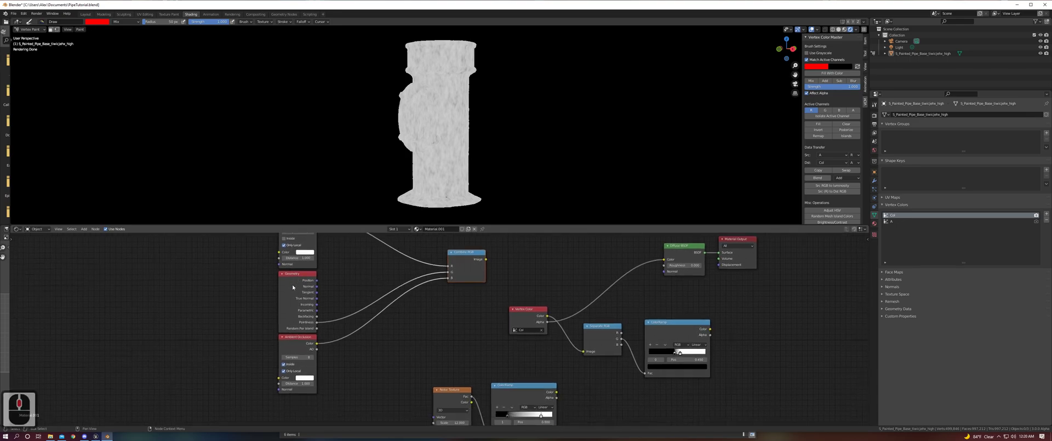
mouse_move(317, 347)
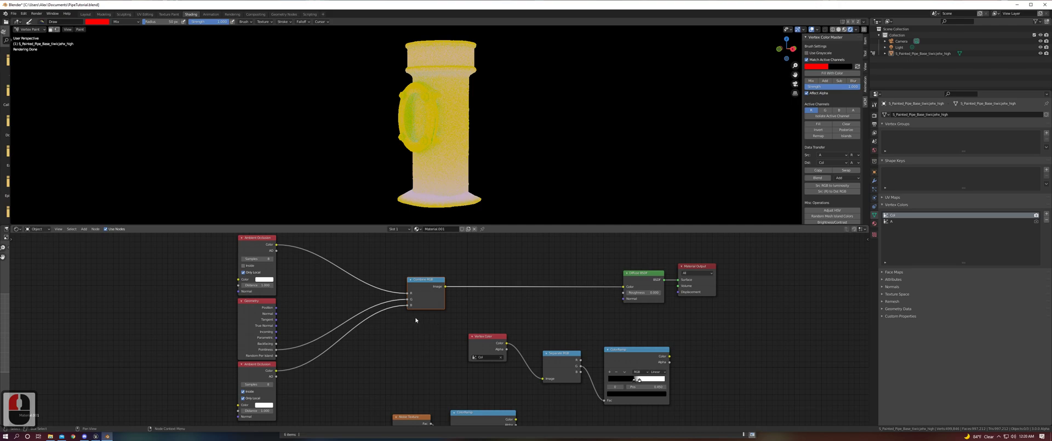
mouse_move(396, 294)
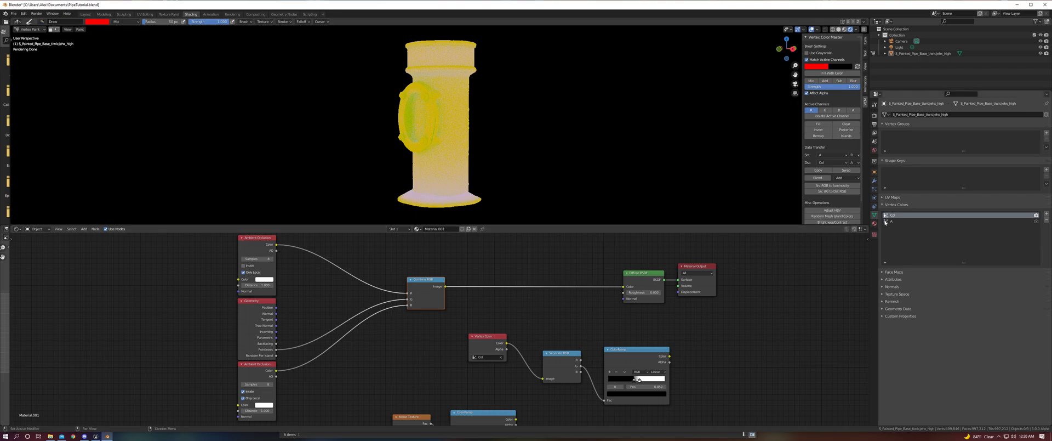
mouse_move(892, 221)
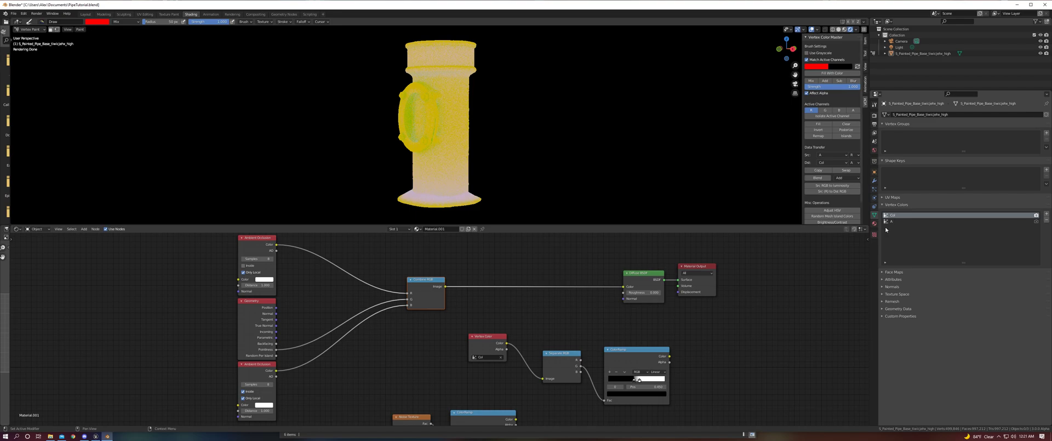
mouse_move(887, 243)
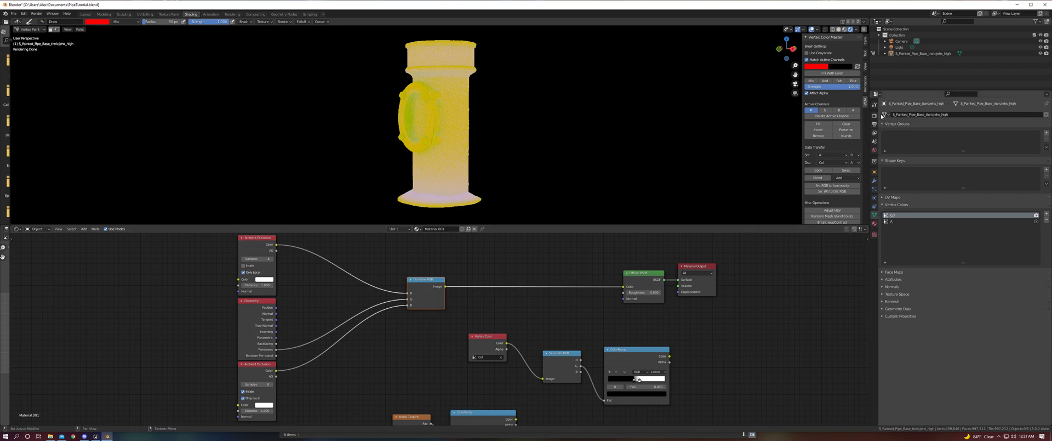
Step: Show the render properties to reach the Cycles bake settings
click(873, 116)
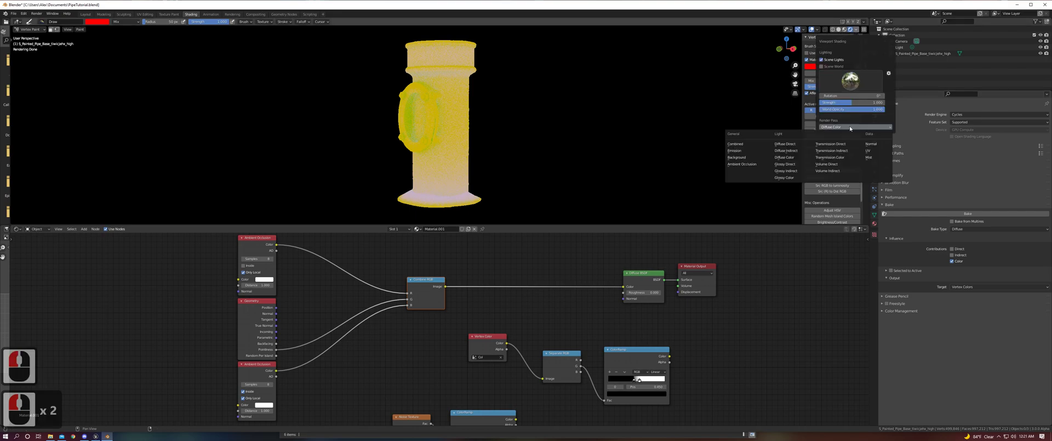
mouse_move(785, 158)
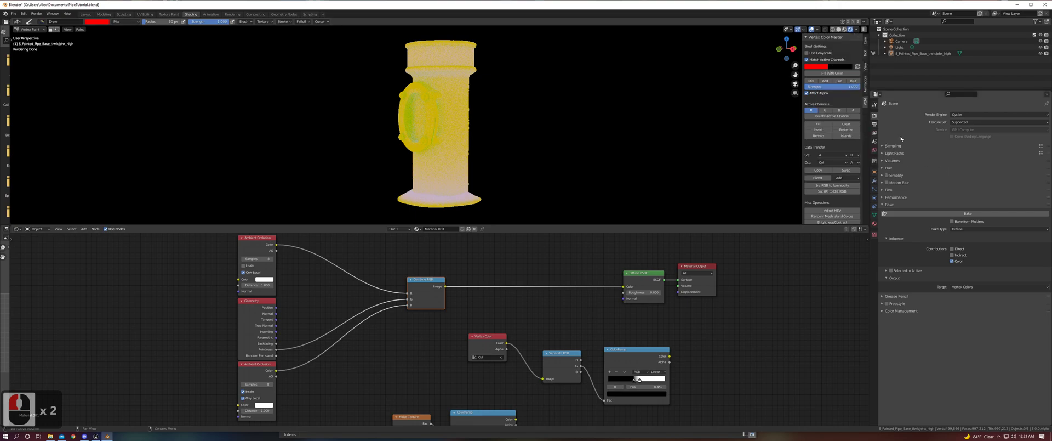
mouse_move(970, 114)
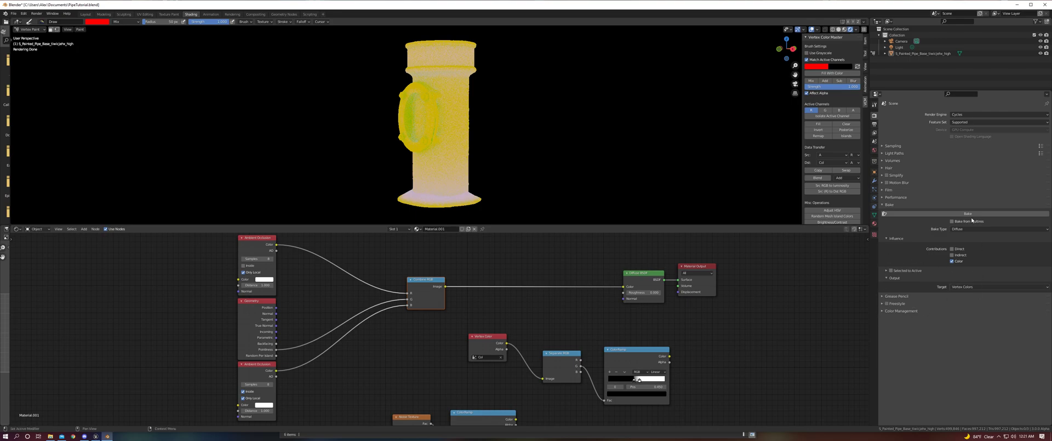
mouse_move(967, 213)
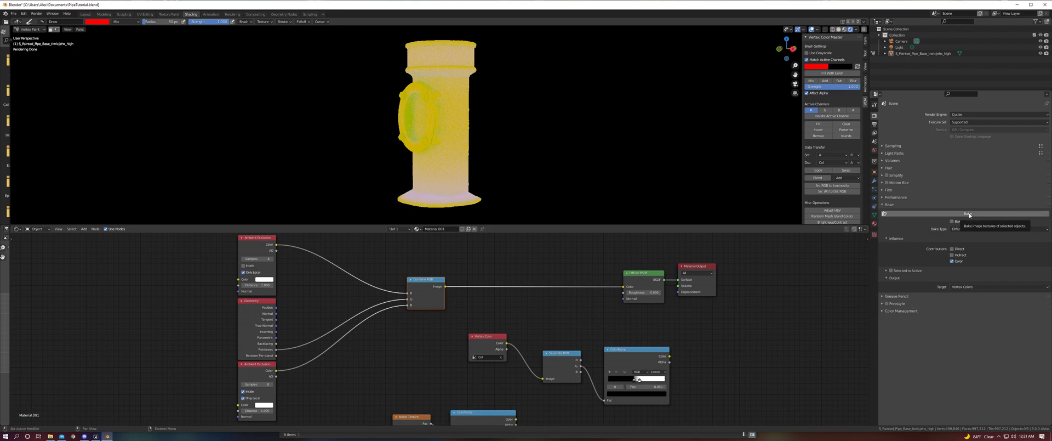
mouse_move(893, 215)
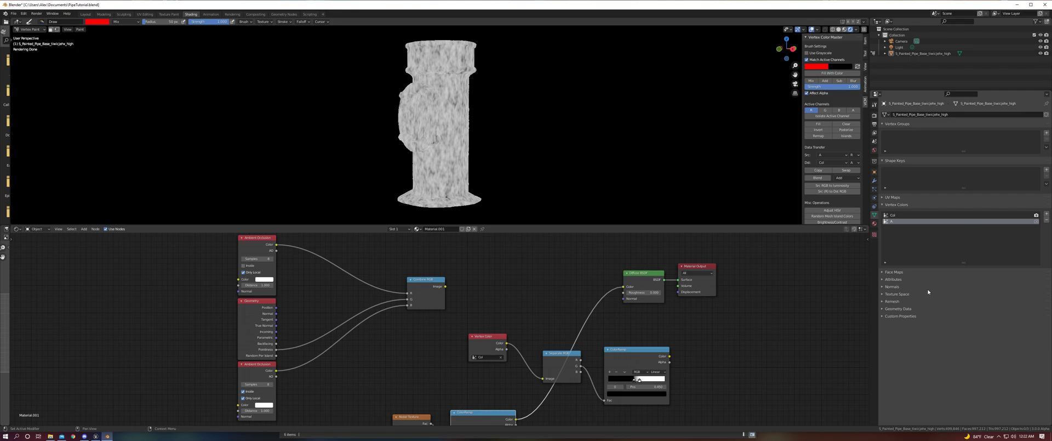
Step: Pick the source and destination layer channels in Vertex Color Master's Data Transfer
click(873, 116)
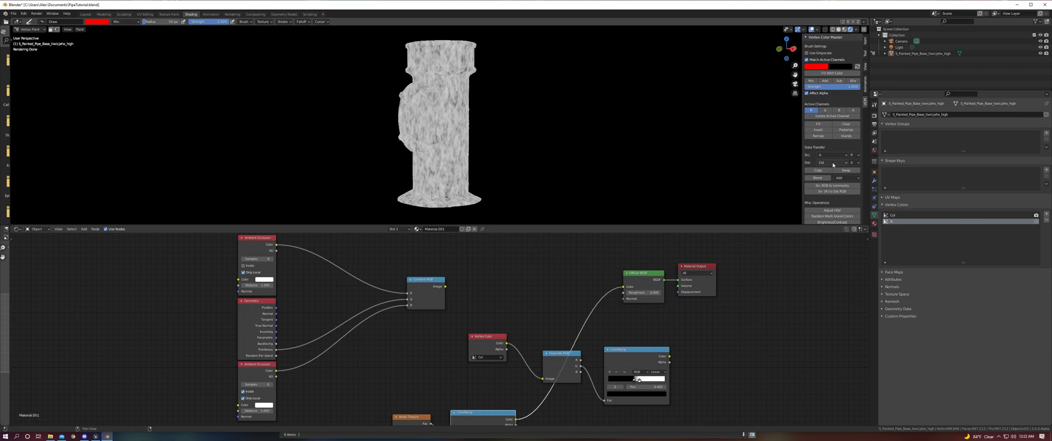
click(831, 162)
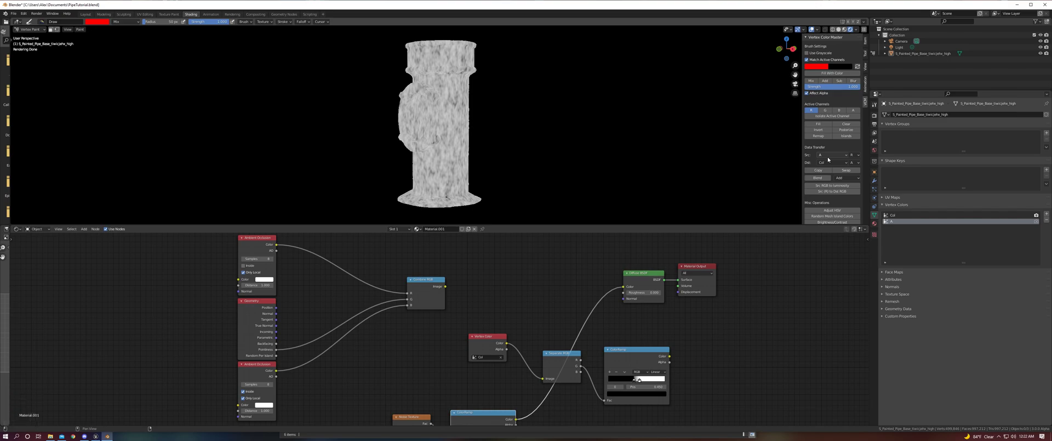
mouse_move(820, 164)
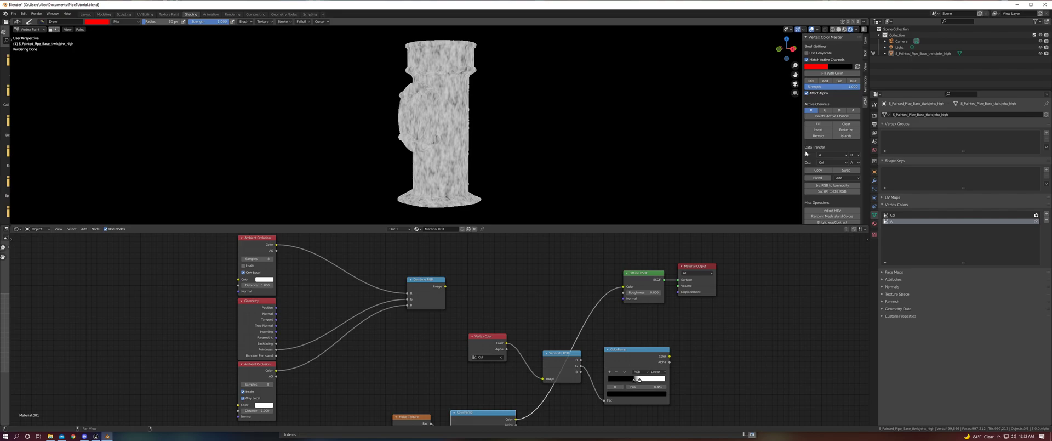
Step: Keep Add as the Data Transfer blend mode, then reopen the blend mode list
click(845, 177)
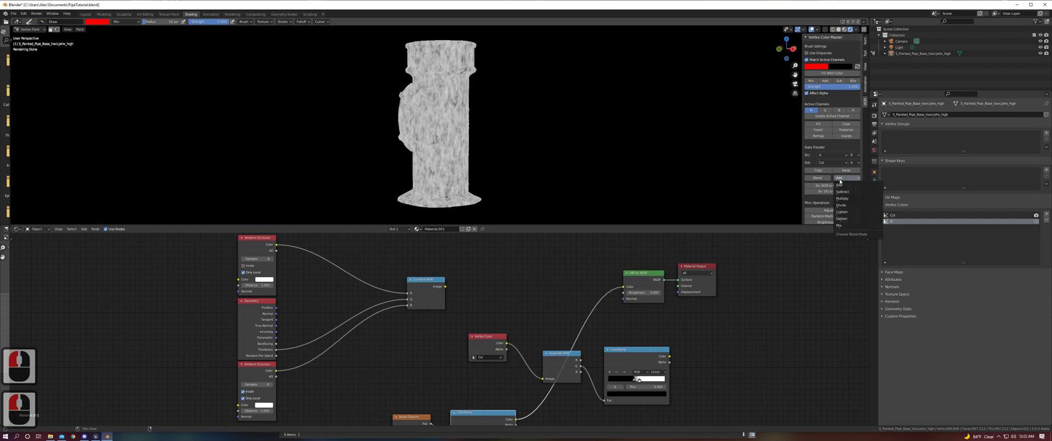
click(838, 185)
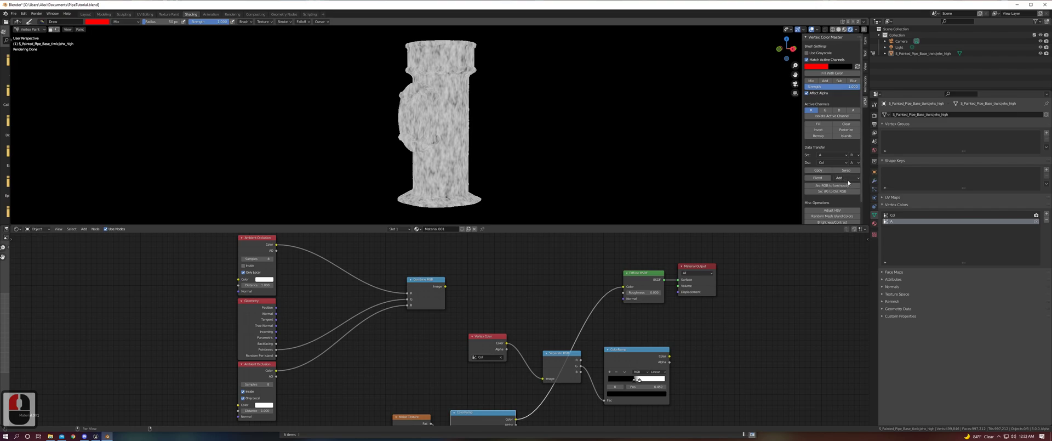
click(847, 177)
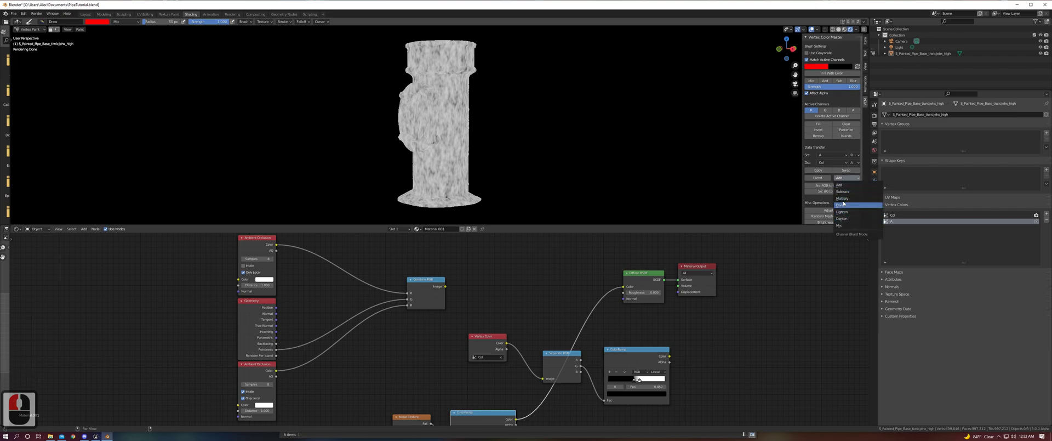